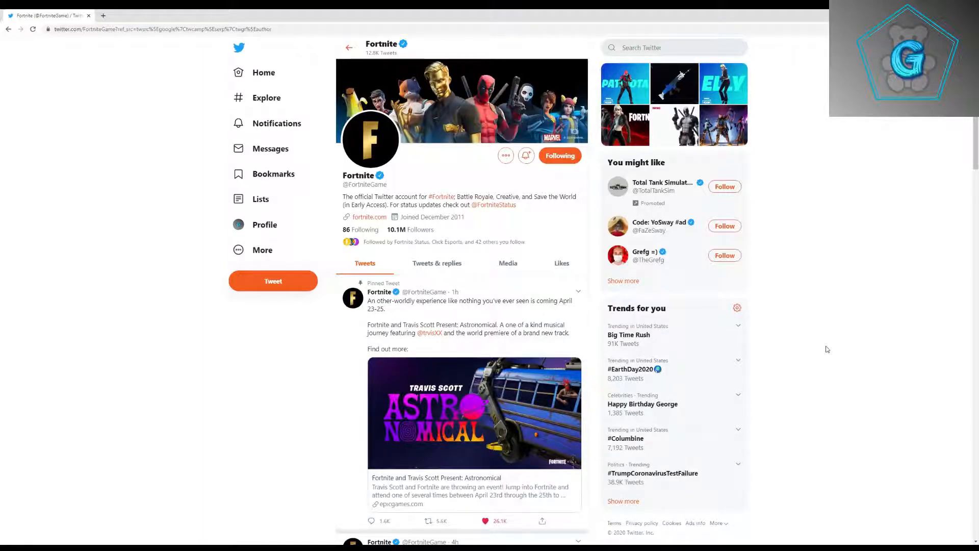
# Scroll the current page, then return to Twitter for the Twitch Rivals April 22 loot image
pyautogui.scroll(-3)
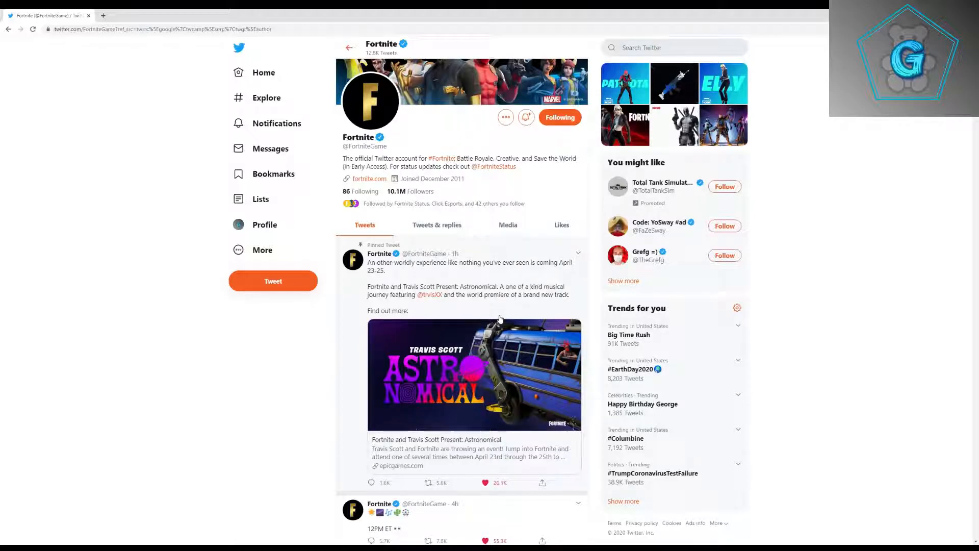
pyautogui.scroll(-3)
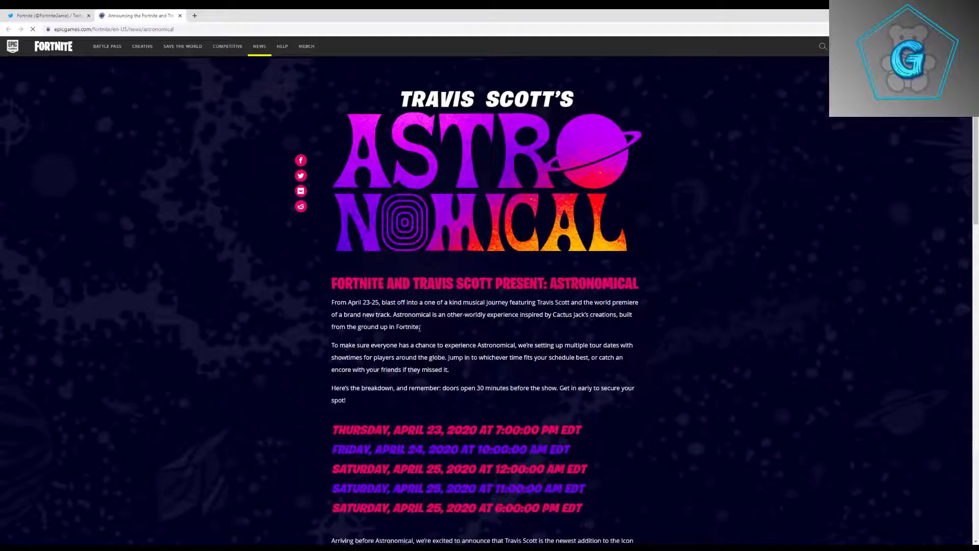
pyautogui.scroll(-3)
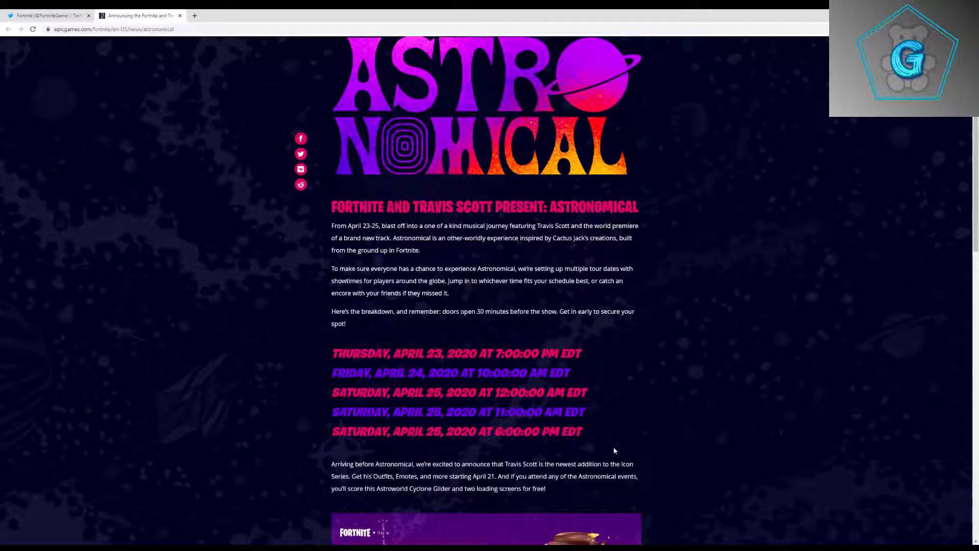
pyautogui.scroll(-3)
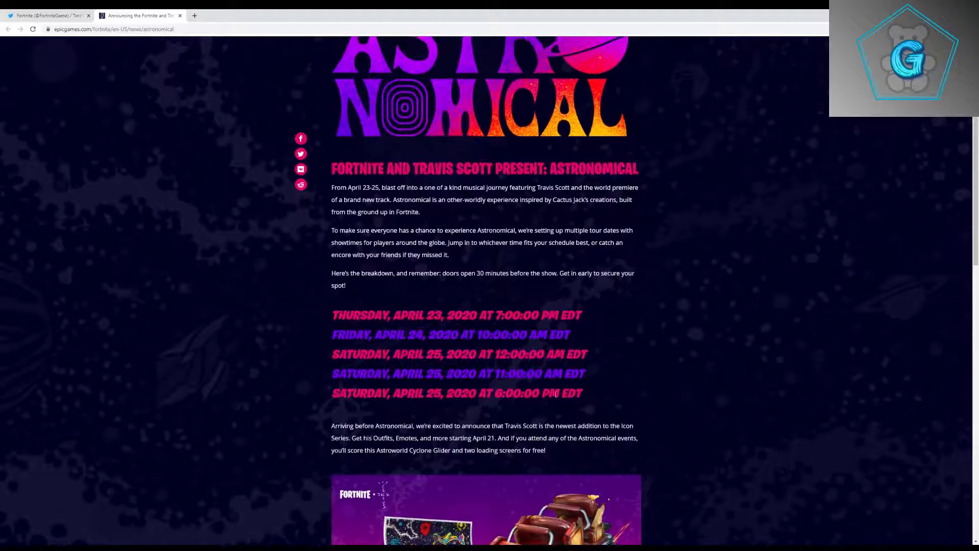
pyautogui.scroll(-3)
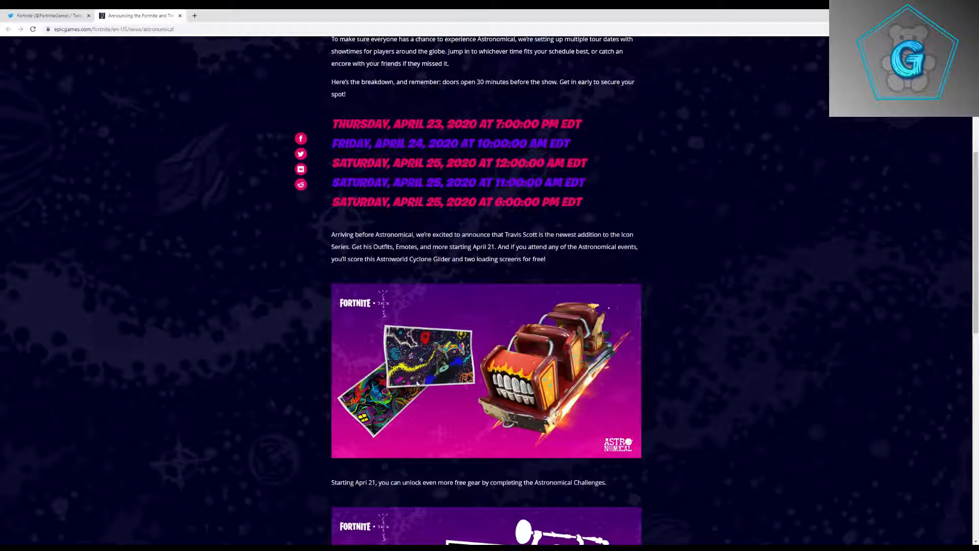
pyautogui.scroll(-3)
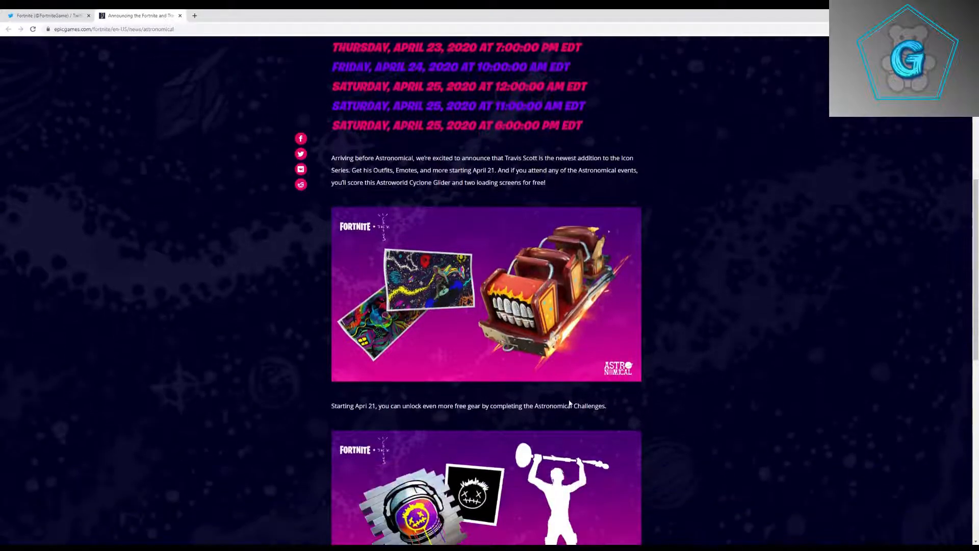
pyautogui.scroll(-3)
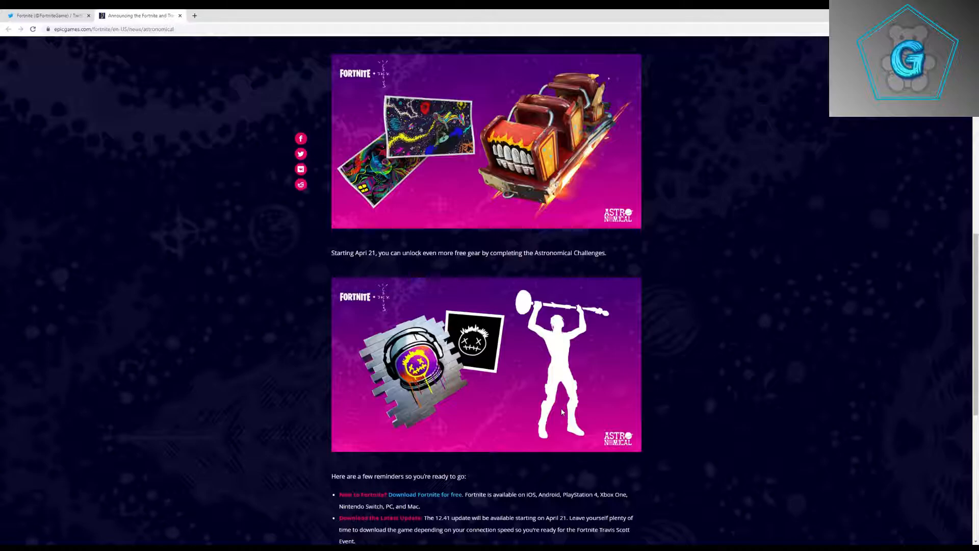
pyautogui.moveTo(572, 334)
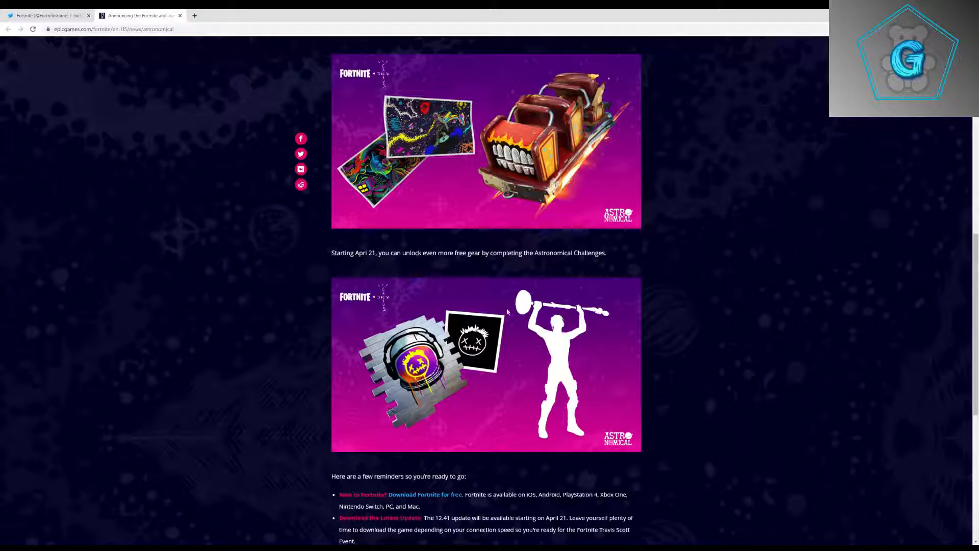
pyautogui.scroll(-3)
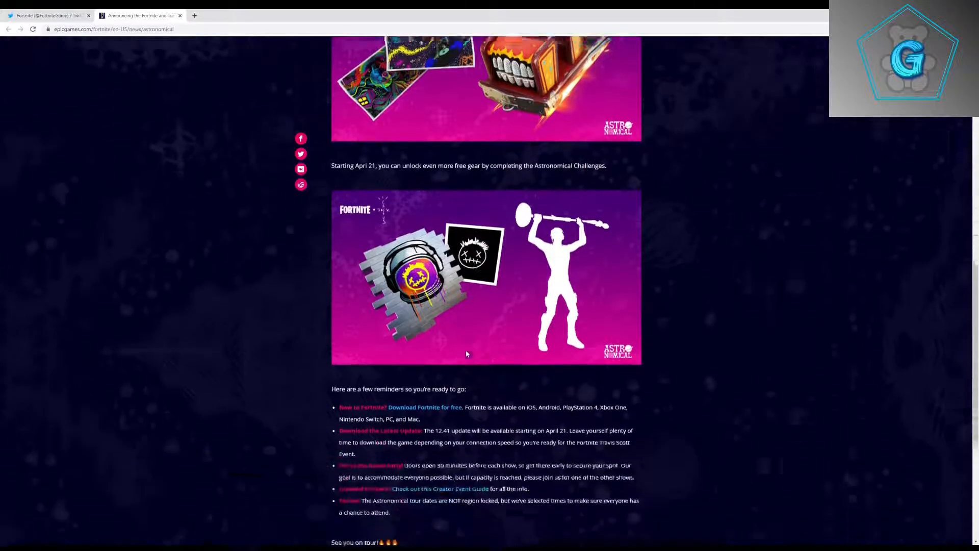
pyautogui.scroll(3)
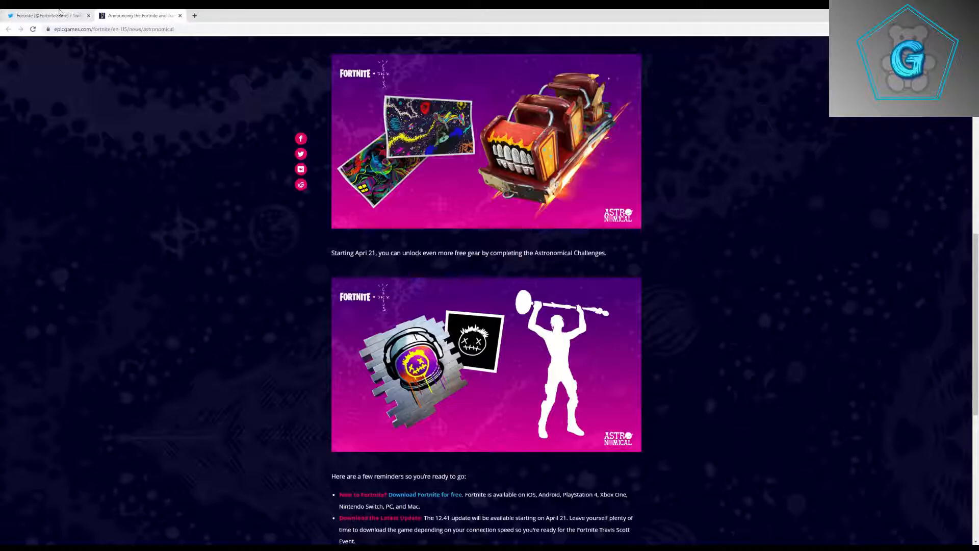
pyautogui.click(38, 15)
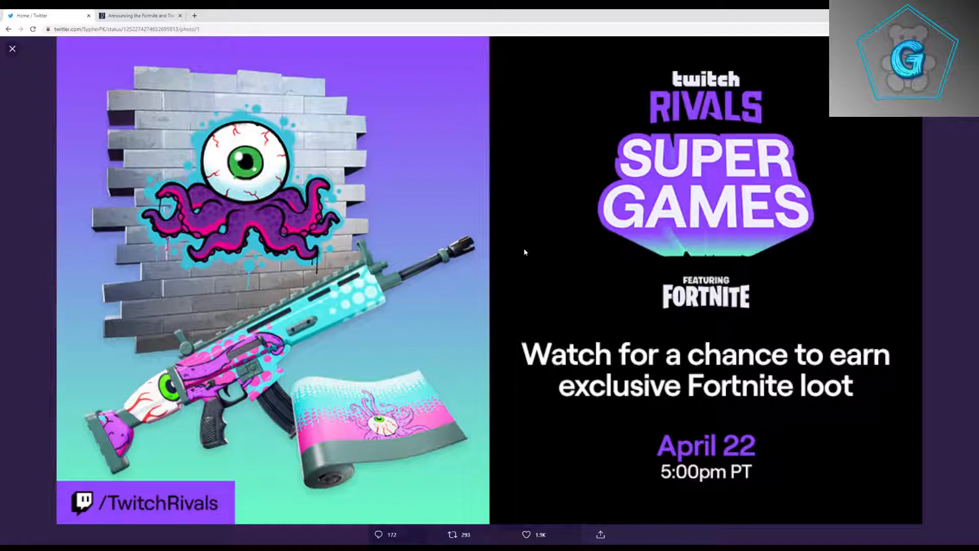
pyautogui.moveTo(858, 325)
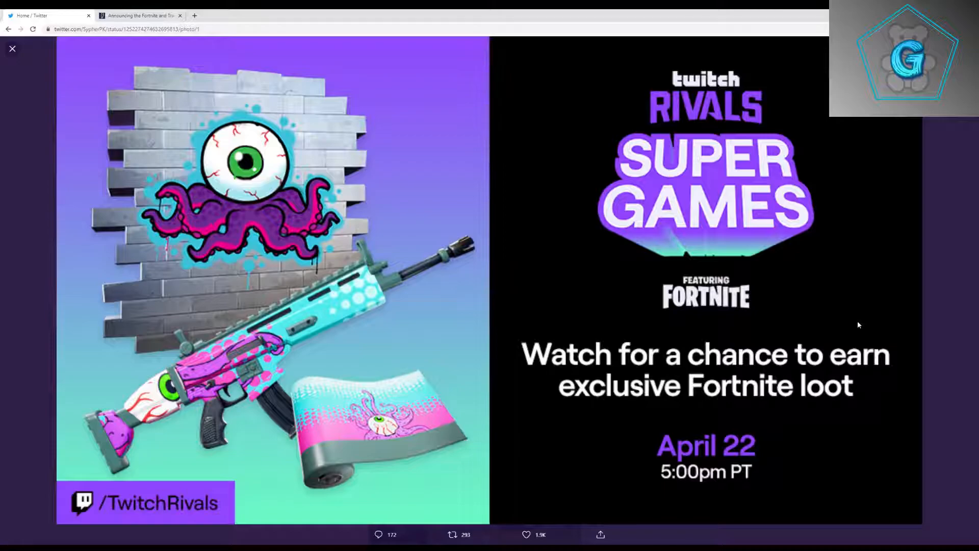